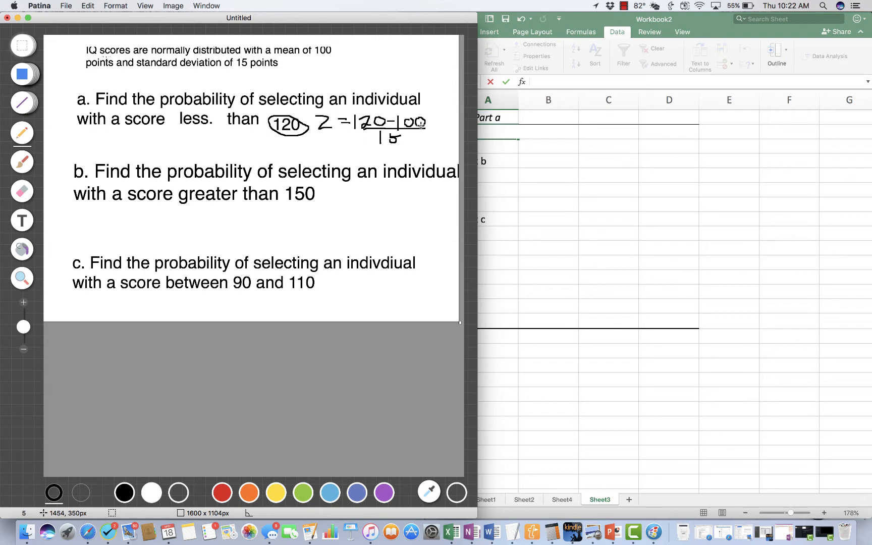
Step: Finish the handwritten z-score for 120, (120−100)/15 = 1.33, and switch to the spreadsheet
click(424, 122)
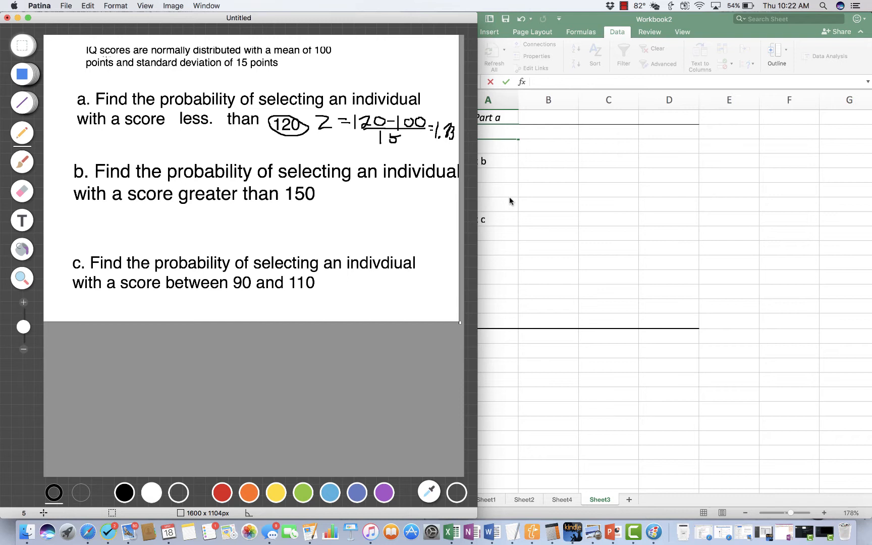
click(492, 132)
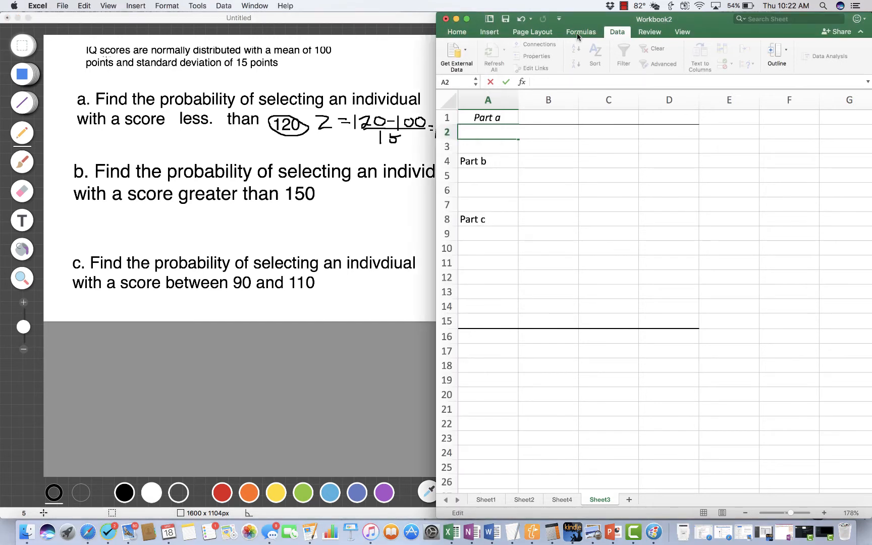
Step: Insert the NORM.S.DIST function into cell A2 under Part a via Formula Builder
click(580, 31)
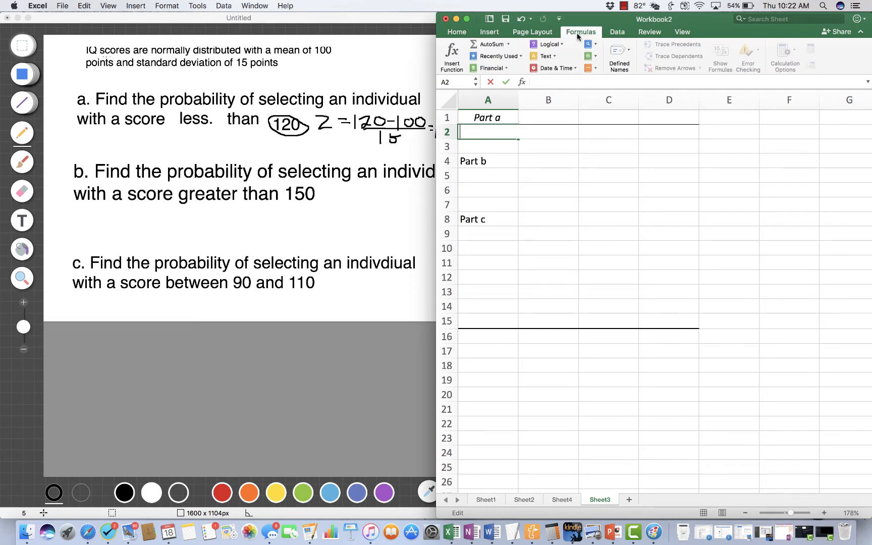
text(=)
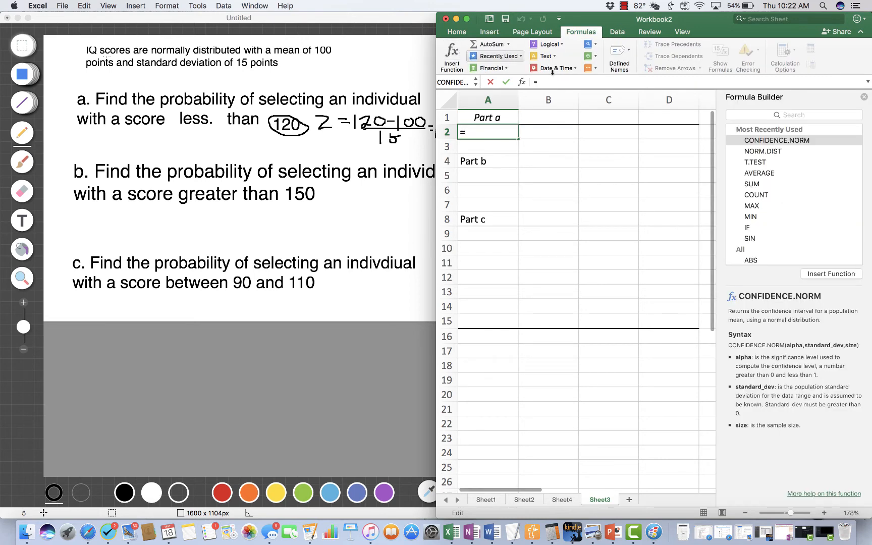
text(no)
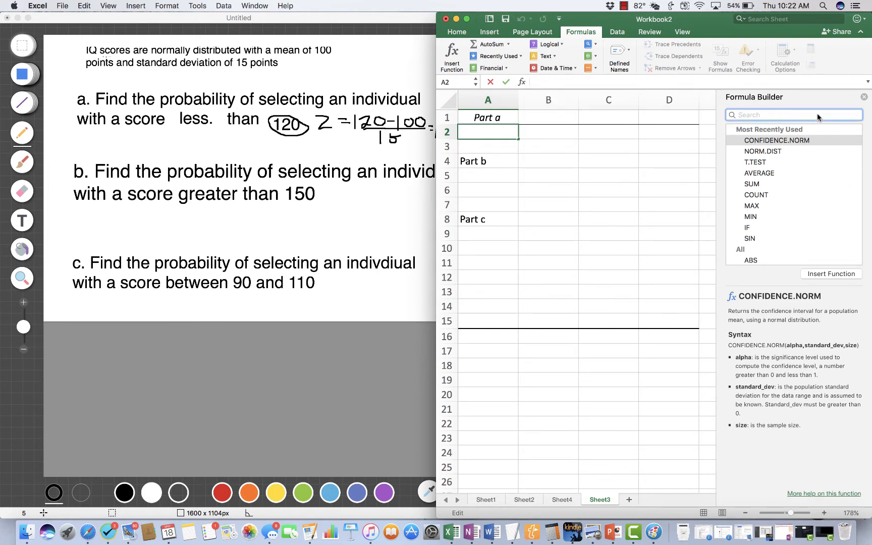
text(norm.s)
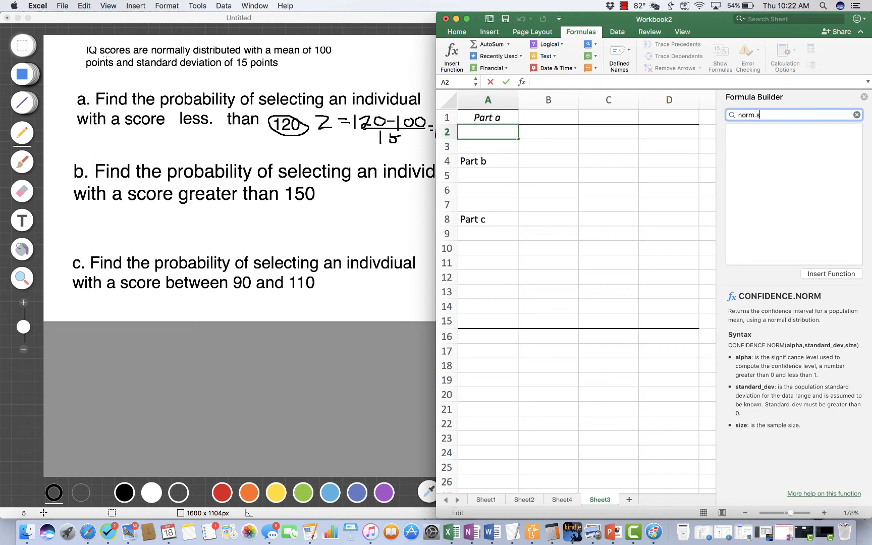
text(d)
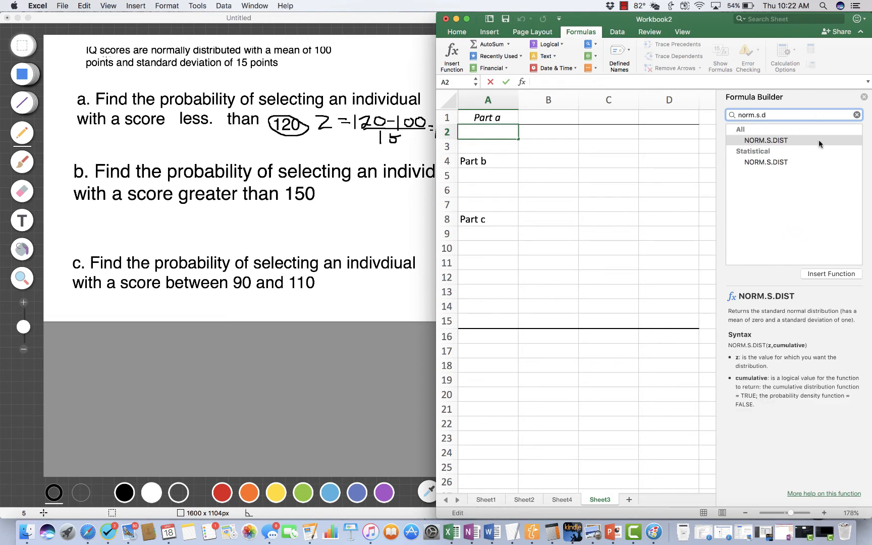
click(766, 140)
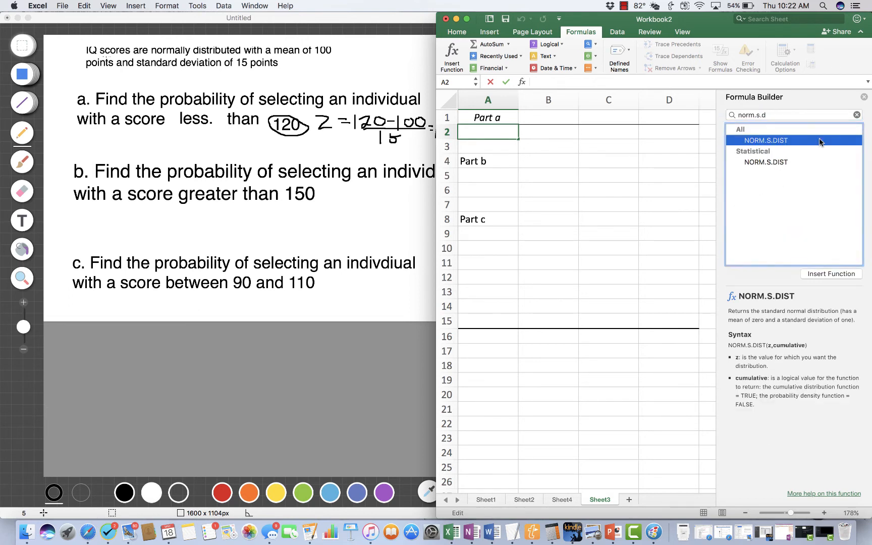
click(830, 273)
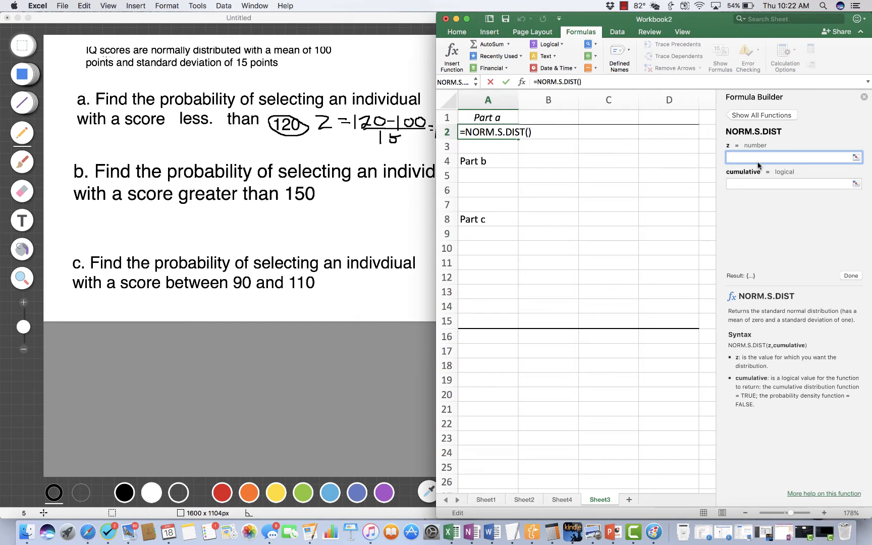
Step: Enter z 1.33 and cumulative 1 so Part a shows NORM.S.DIST(1.33,1) ≈ 0.908
text(1.33)
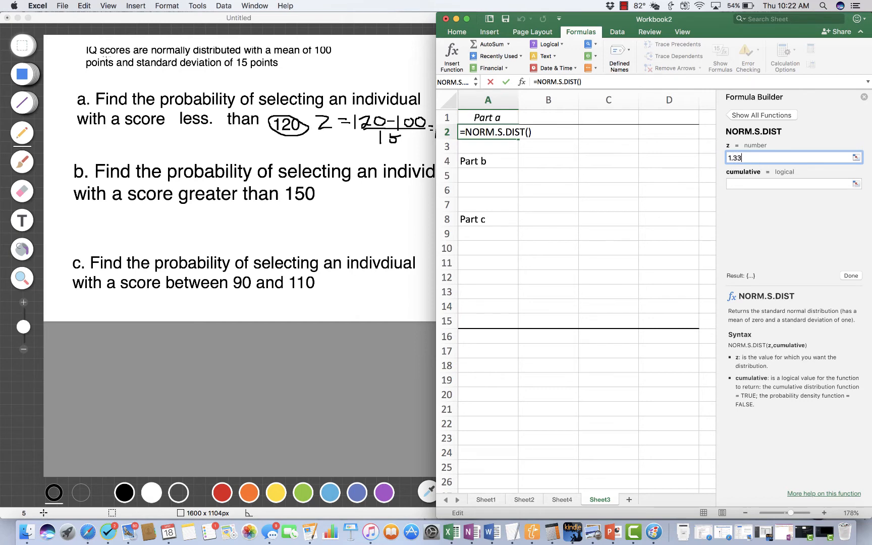
click(794, 183)
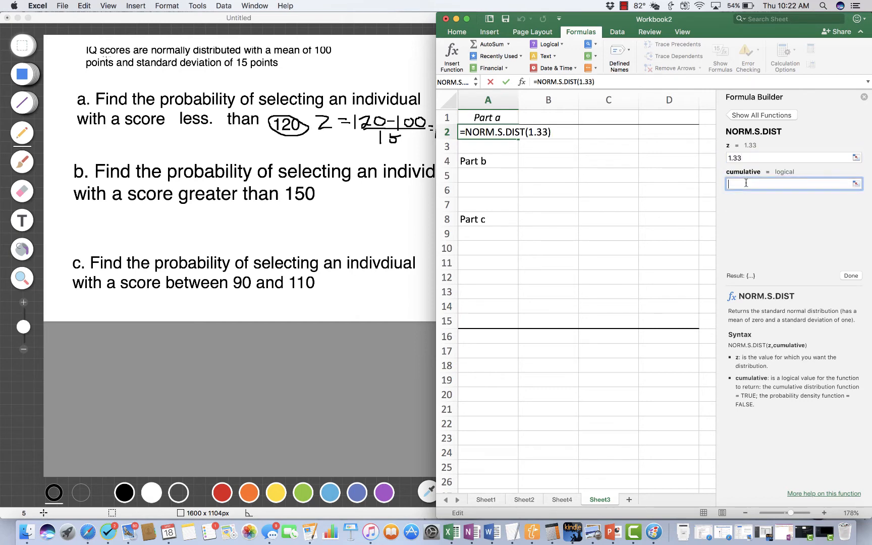
text(1)
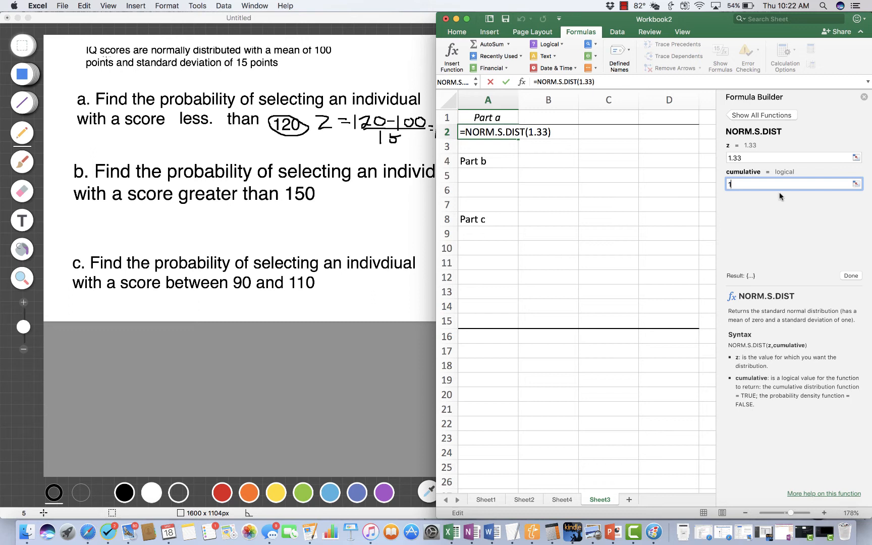
click(849, 275)
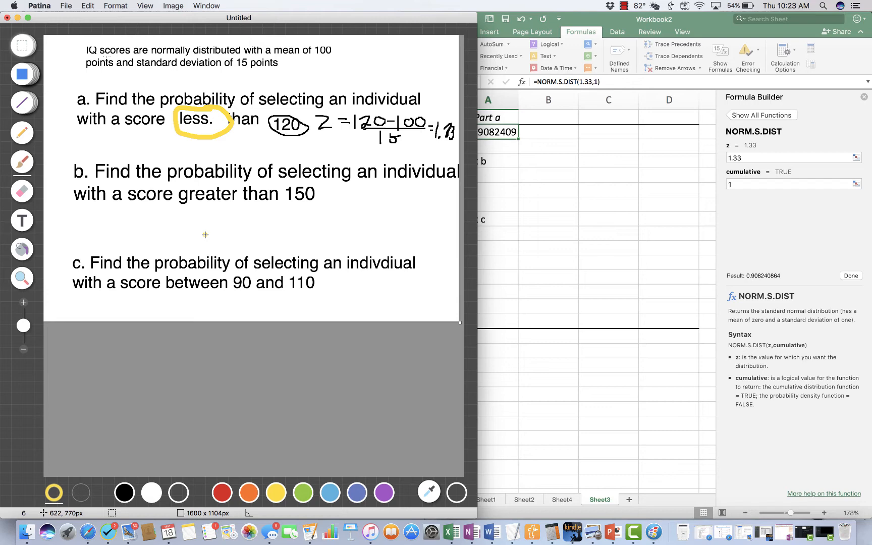
mouse_move(198, 204)
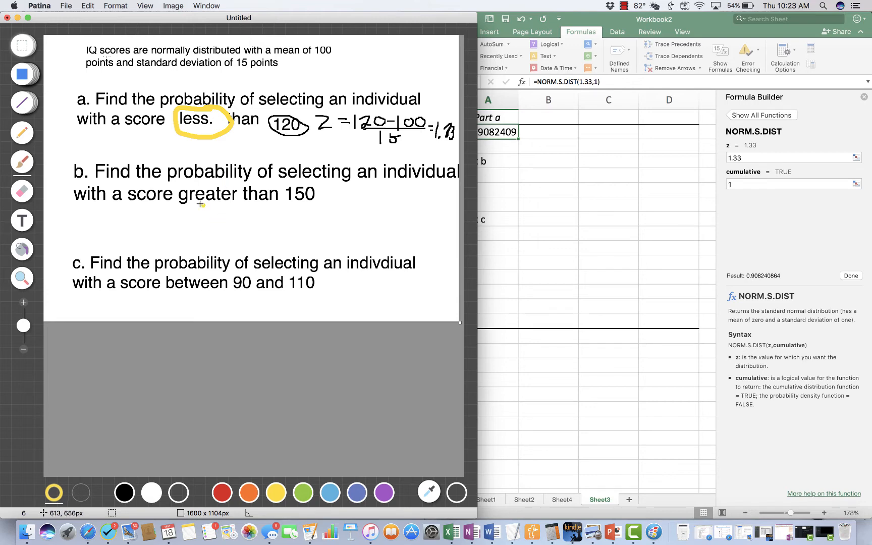
mouse_move(199, 204)
text(norm.sd)
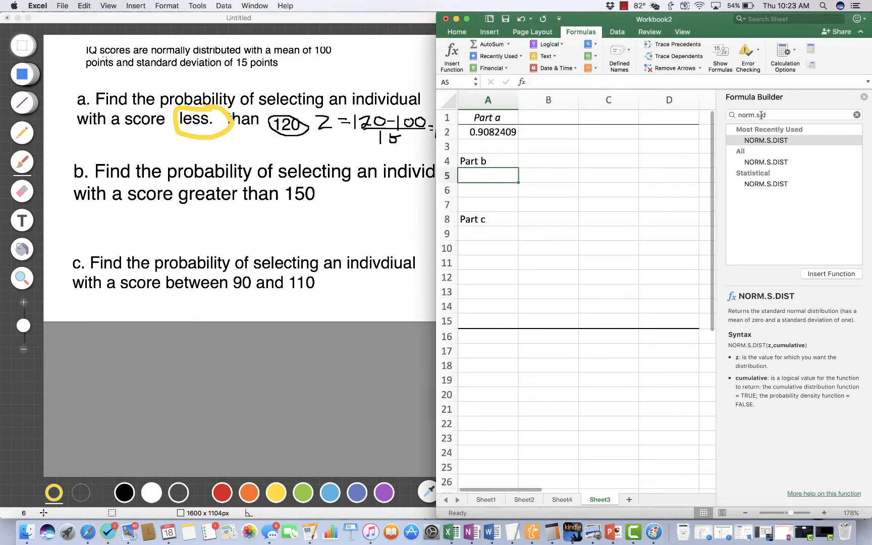
Step: Insert the NORM.DIST function into the Part b cell A5 via Formula Builder
text(.)
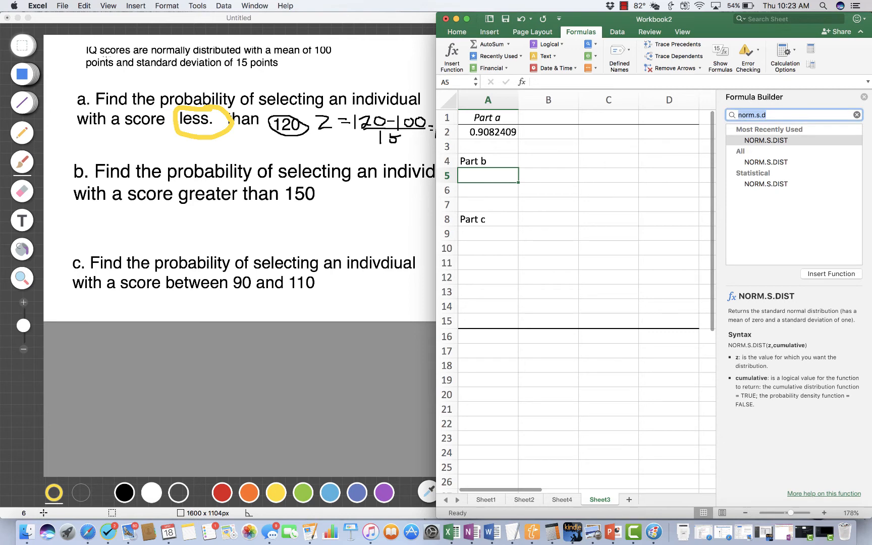
key(backspace)
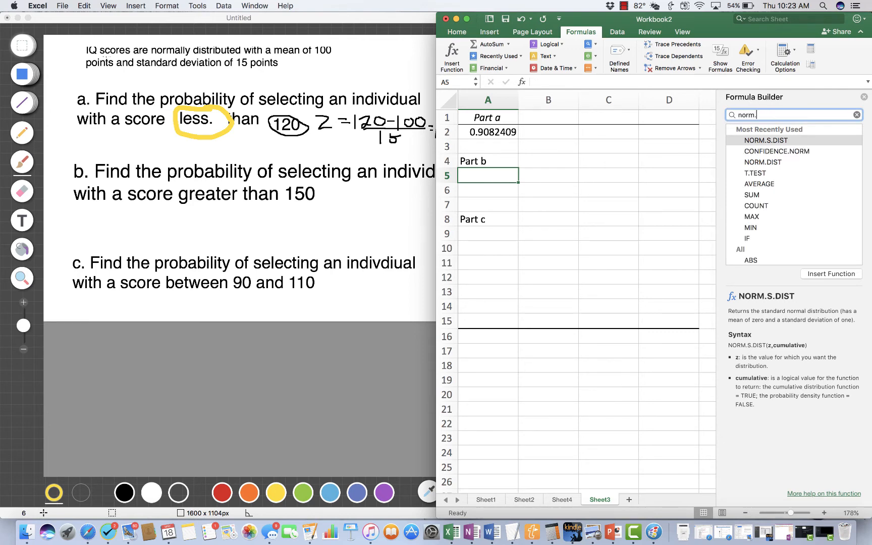
text(dist)
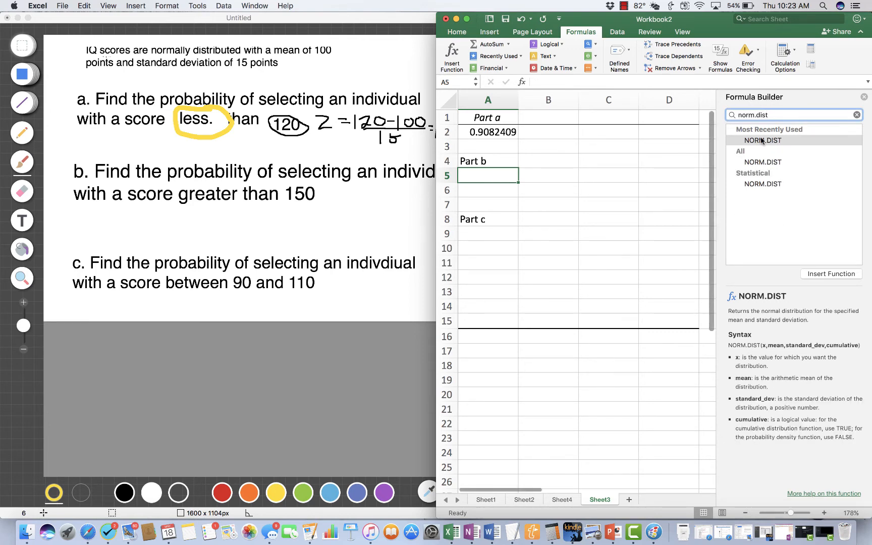
click(763, 141)
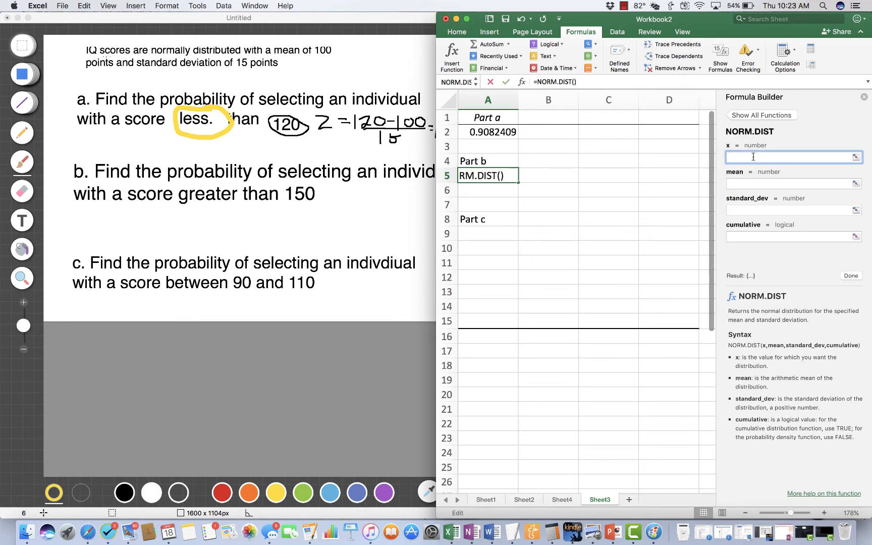
Step: Enter x 150, mean 100, SD 15, cumulative 1, giving about 0.9996 below 150
text(150)
click(795, 184)
text(100)
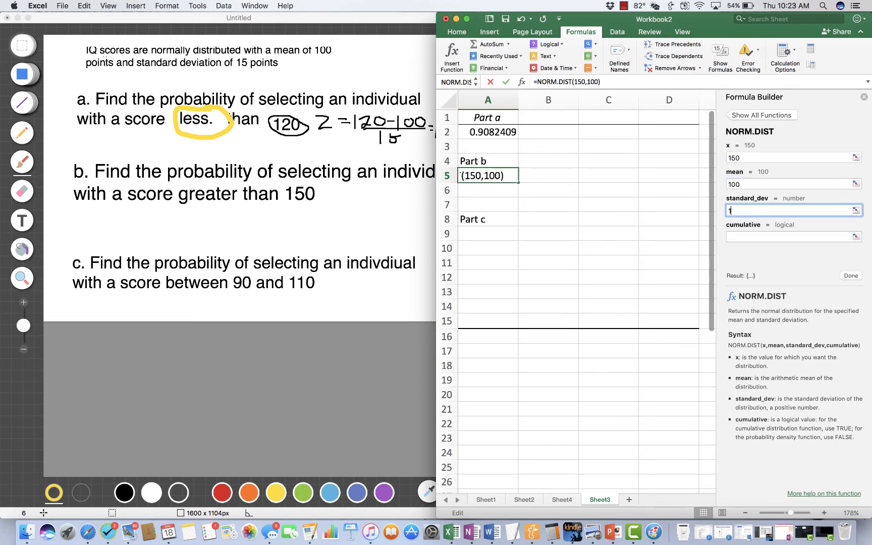
text(15)
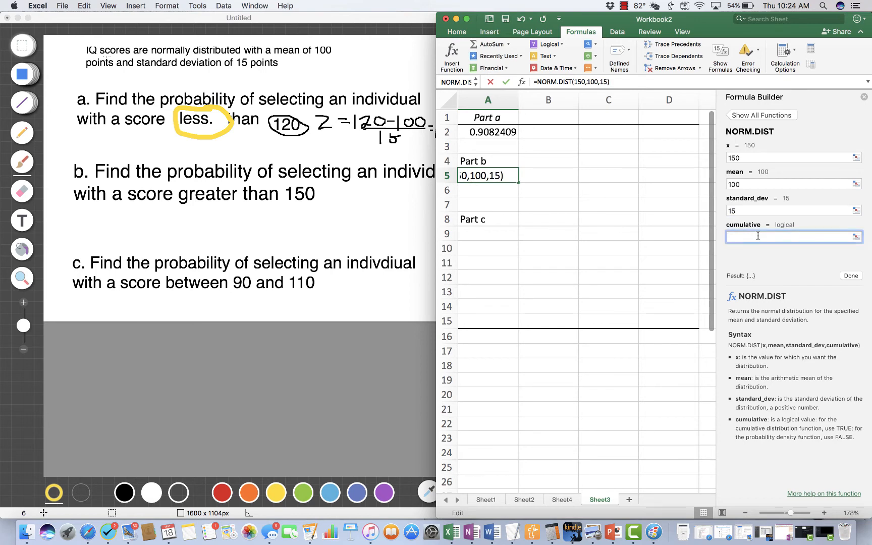
text(1)
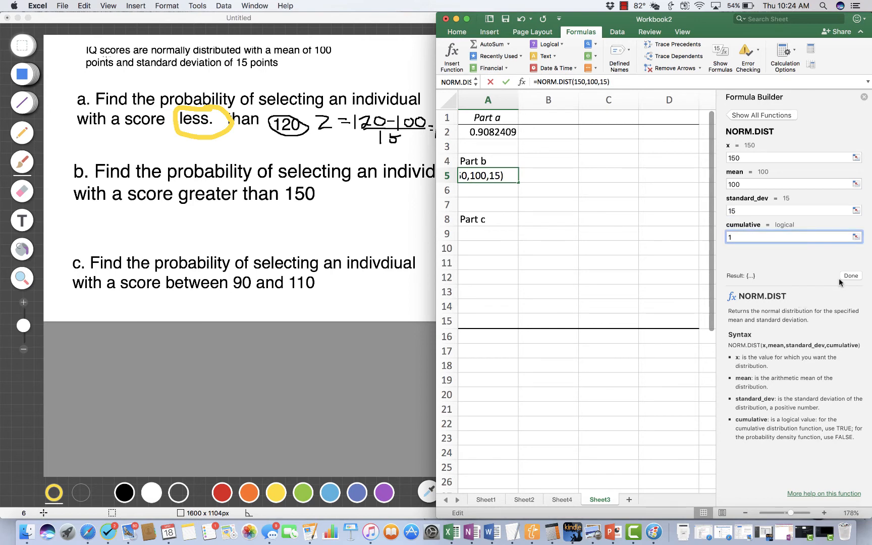
click(850, 276)
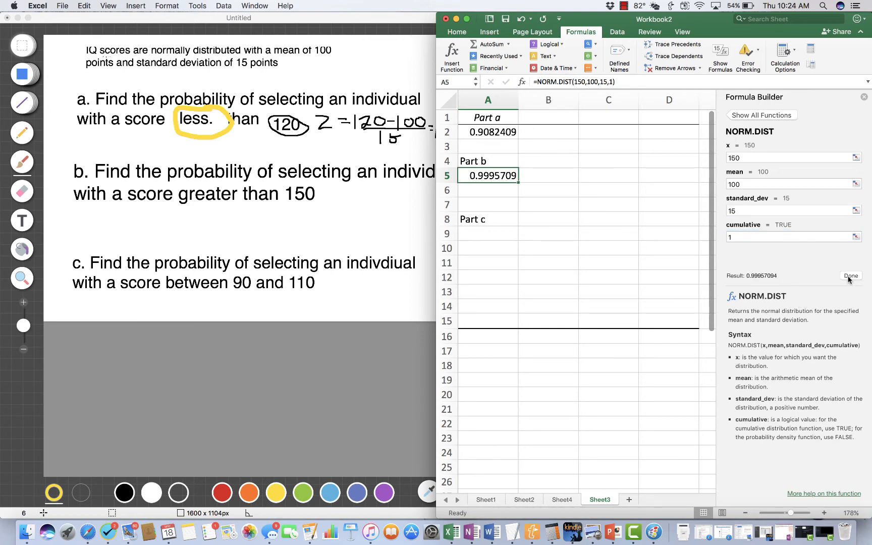
mouse_move(827, 282)
text(G)
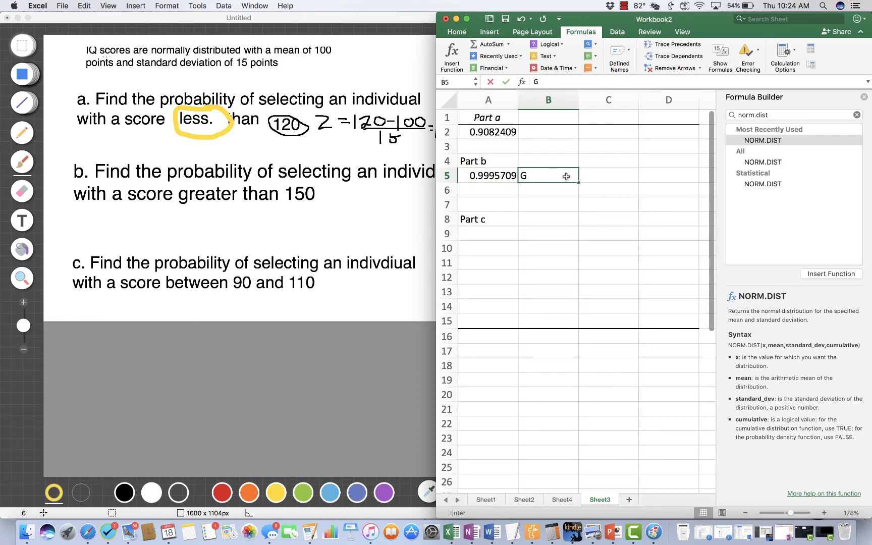
Step: Label the Part b values LESS THAN and GREATER THAN
text(L)
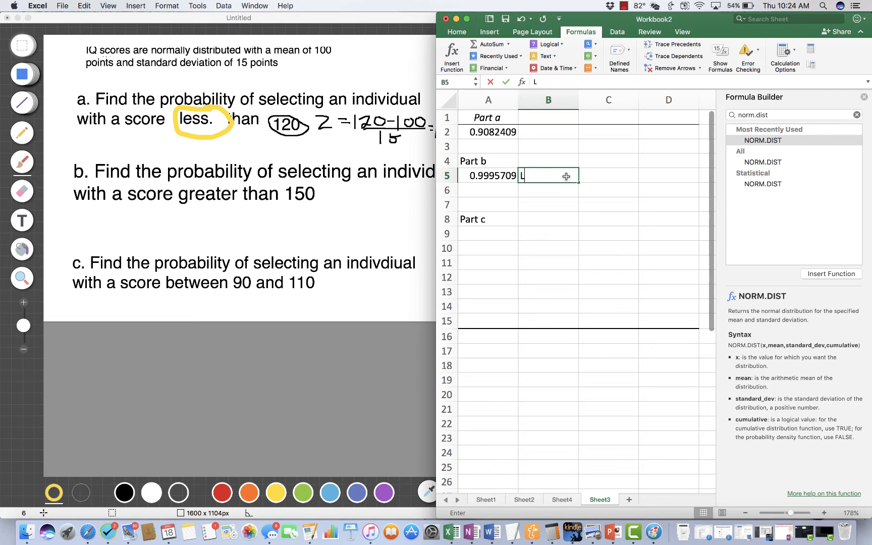
text(ESS TT)
click(549, 191)
text(GREATE)
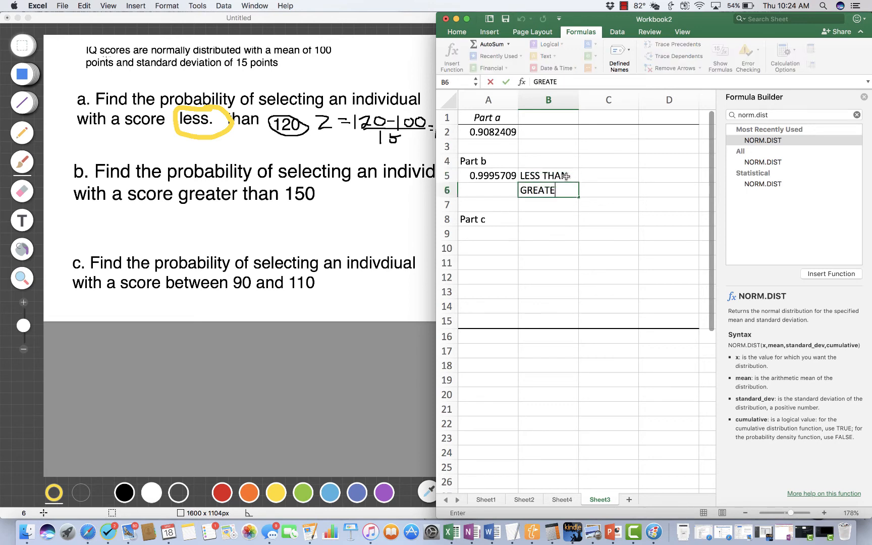
key(Return)
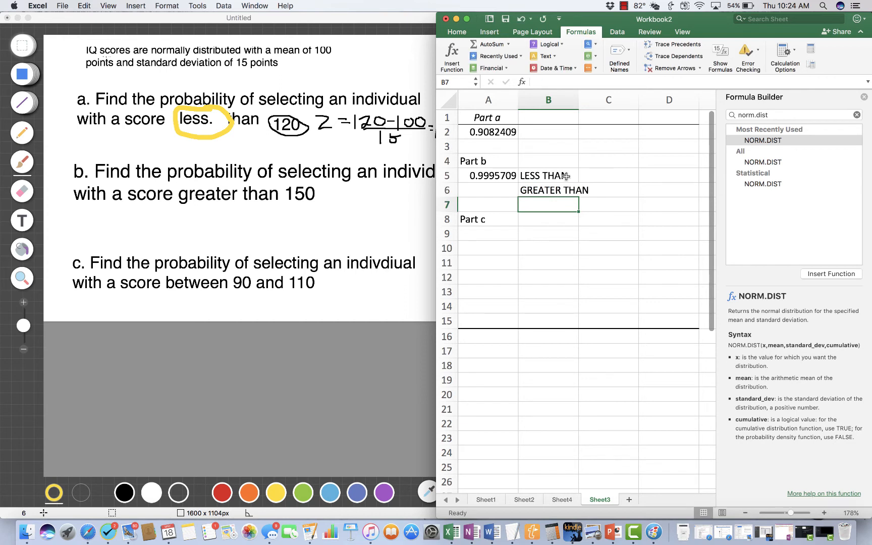
mouse_move(495, 191)
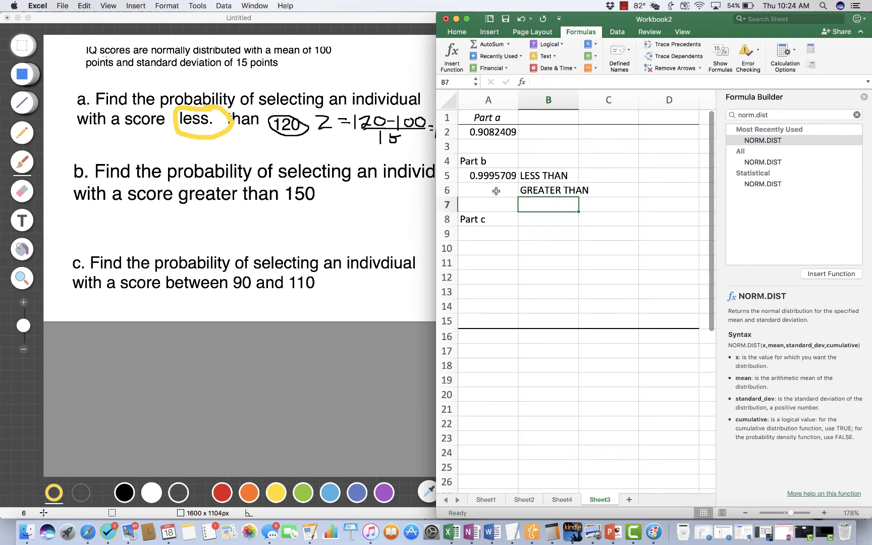
mouse_move(495, 178)
text(=)
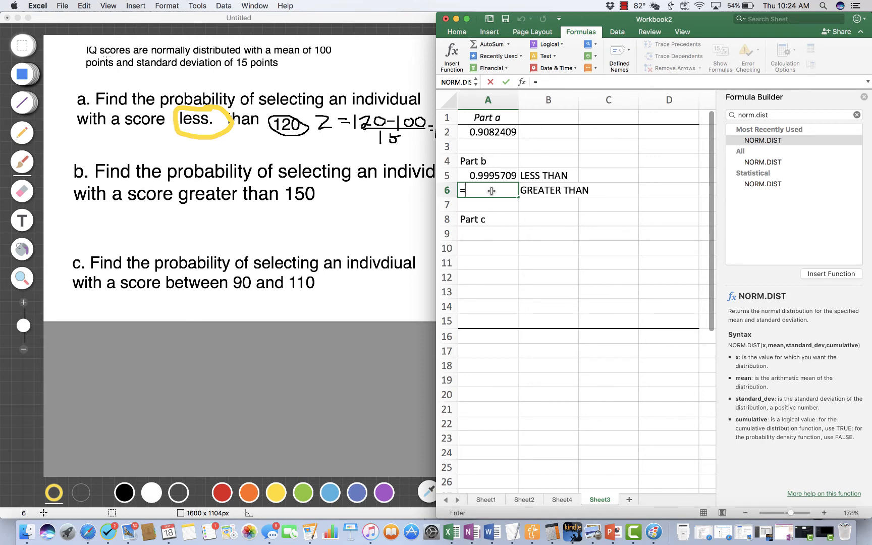
Step: Fill A6 with =1-A5, the greater-than-150 probability ≈ 0.0004291
text(1-)
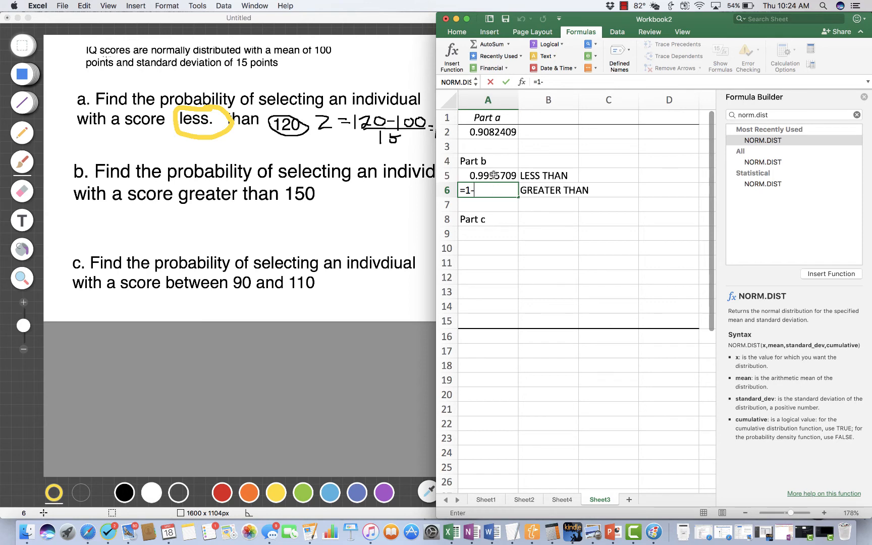
click(487, 176)
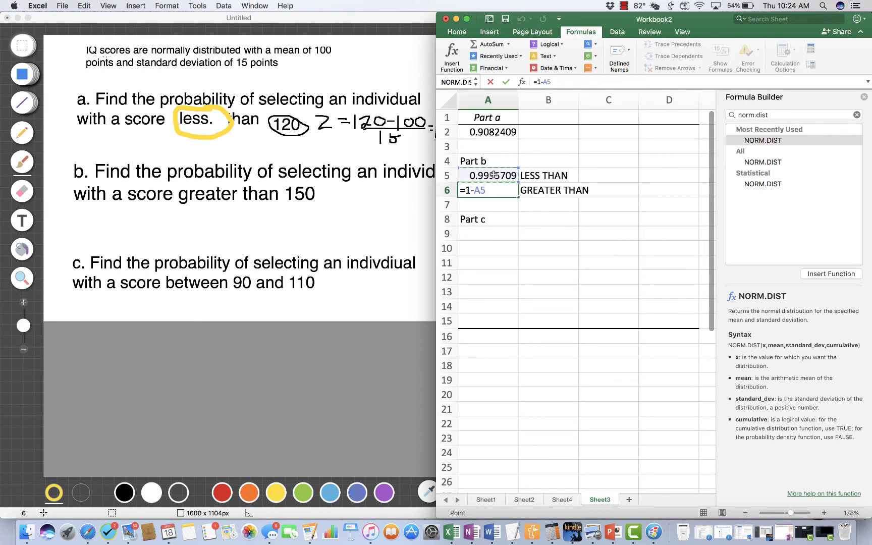
key(Return)
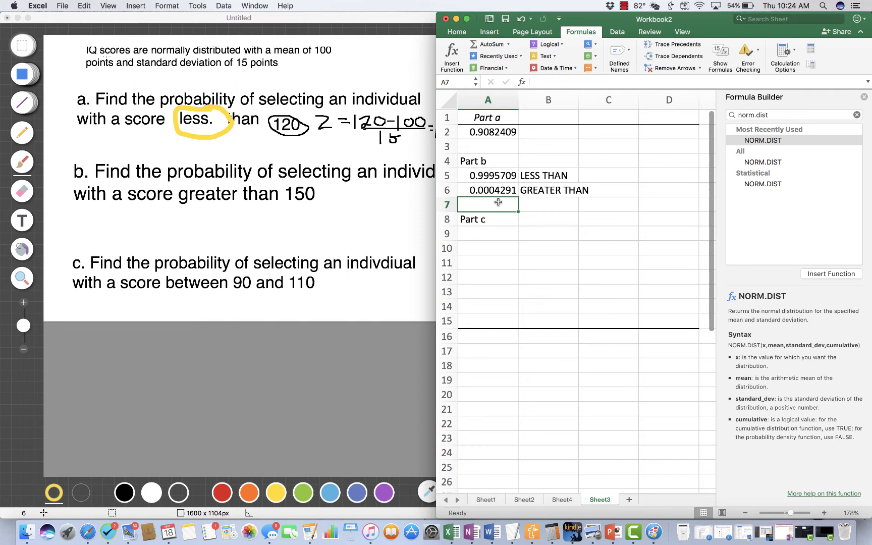
mouse_move(510, 201)
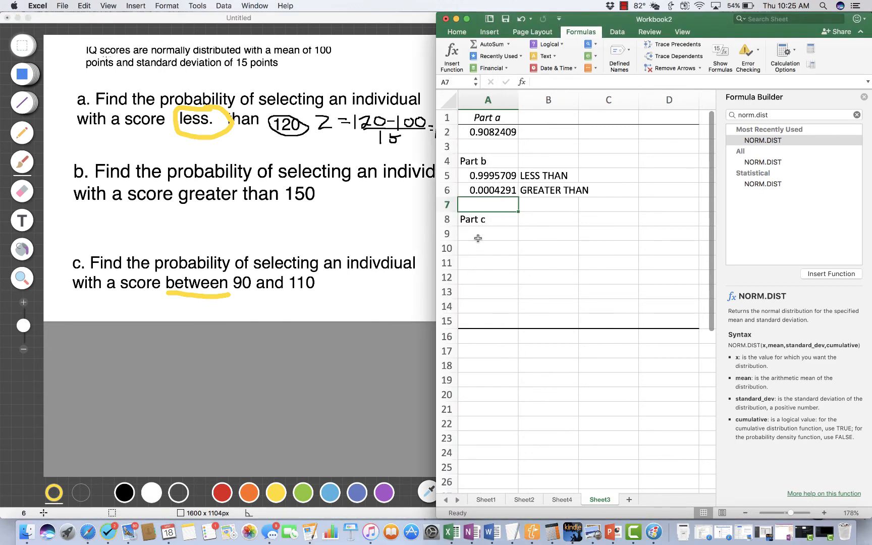
Step: Label the Higher row and compute NORM.DIST(110,100,15,1) ≈ 0.7475 in B9
text(Higher)
click(489, 249)
text(lower)
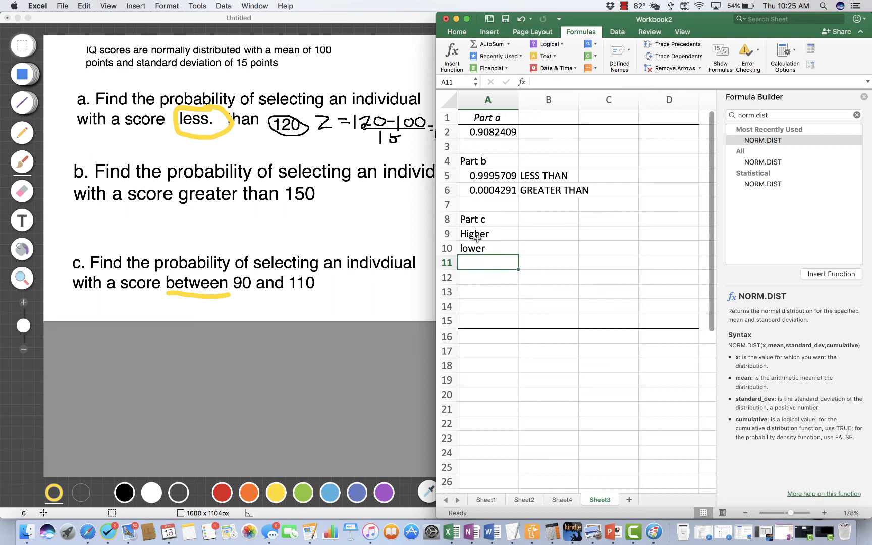
mouse_move(539, 236)
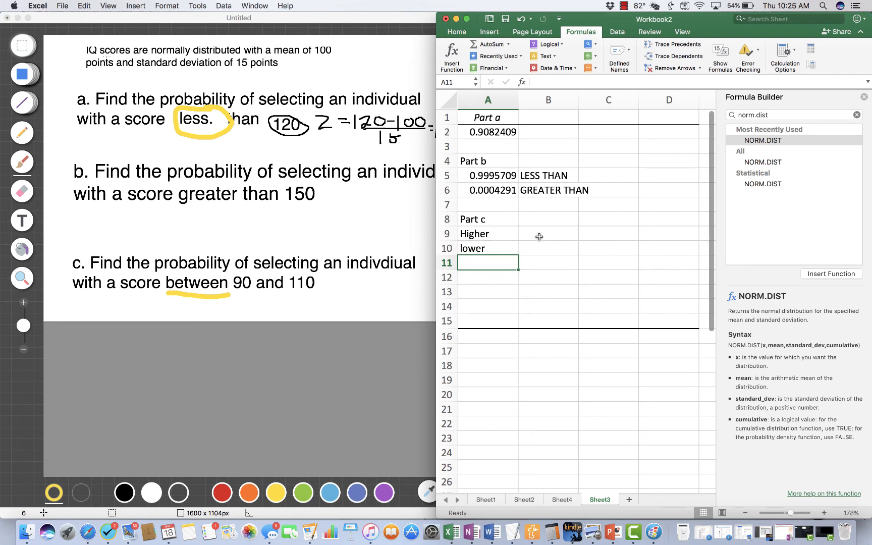
click(548, 234)
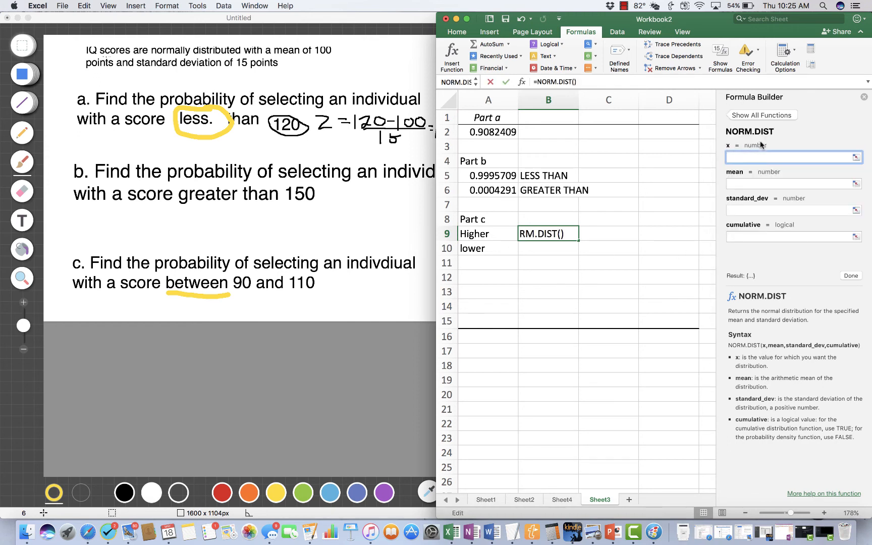
text(110)
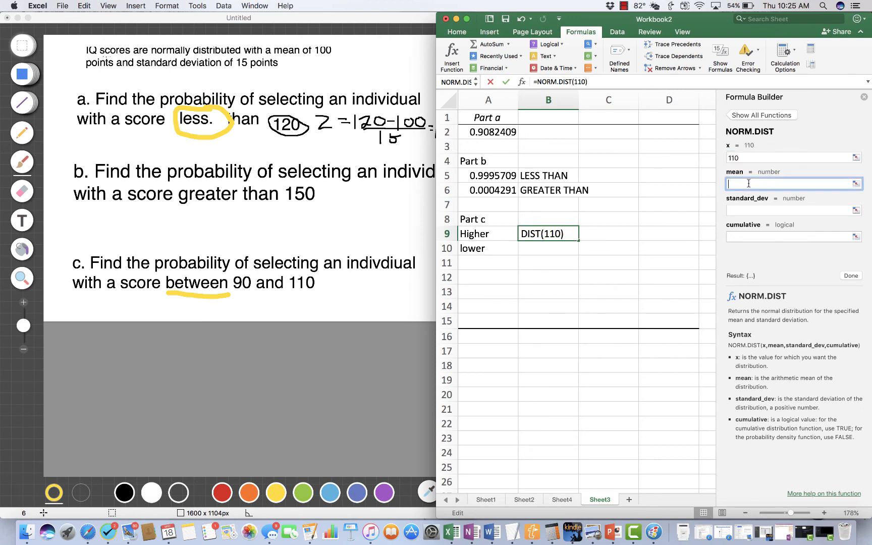
text(100,15)
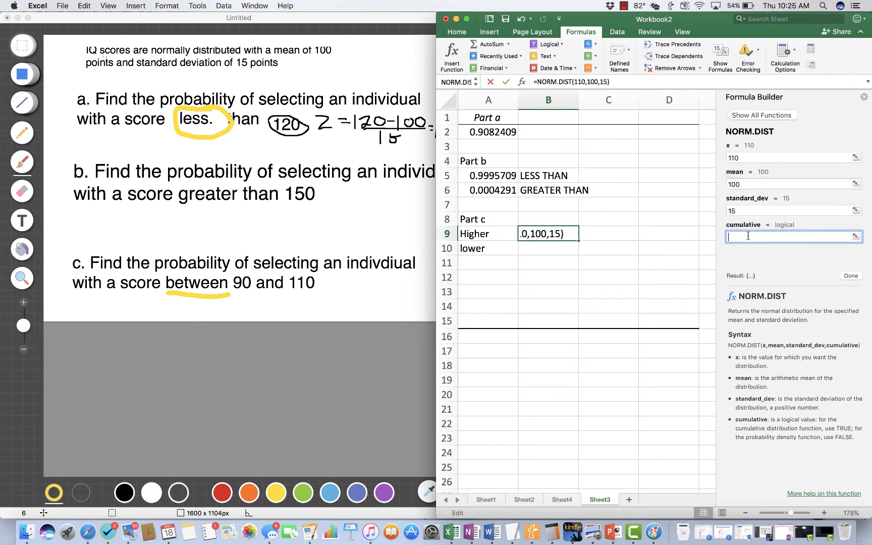
text(1)
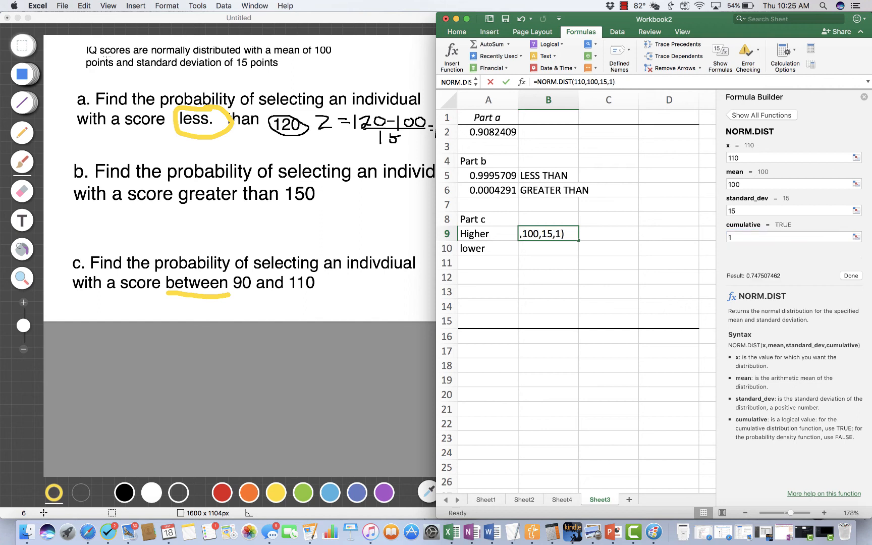
key(Return)
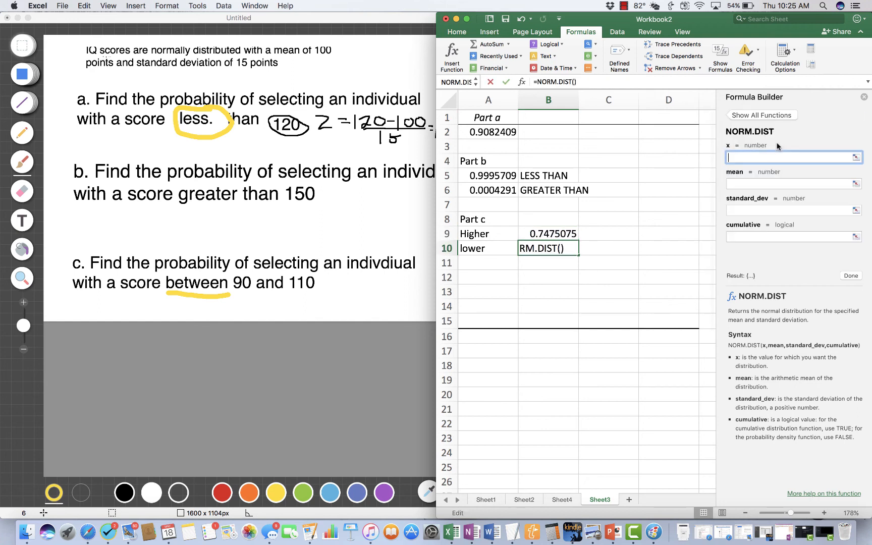
mouse_move(794, 157)
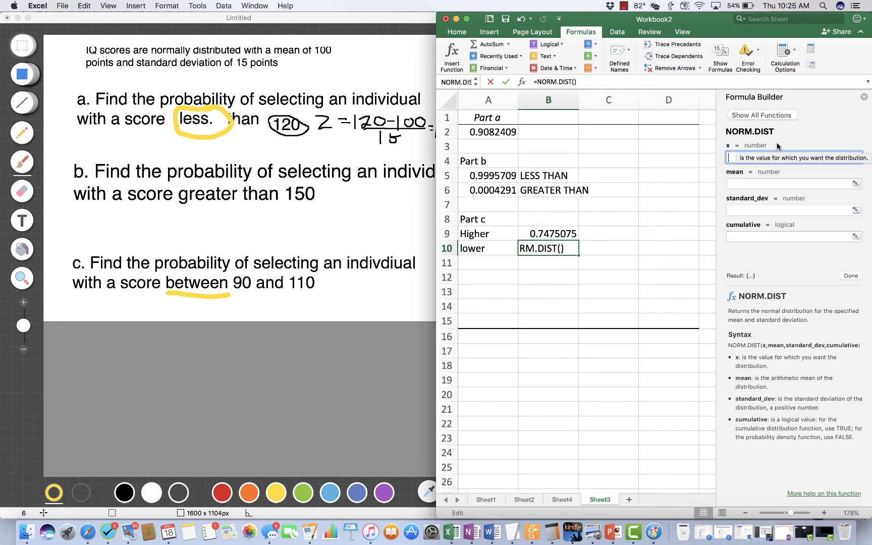
Step: Compute NORM.DIST(90,100,15,1) ≈ 0.2525 in B10 and start the Probability label
text(90)
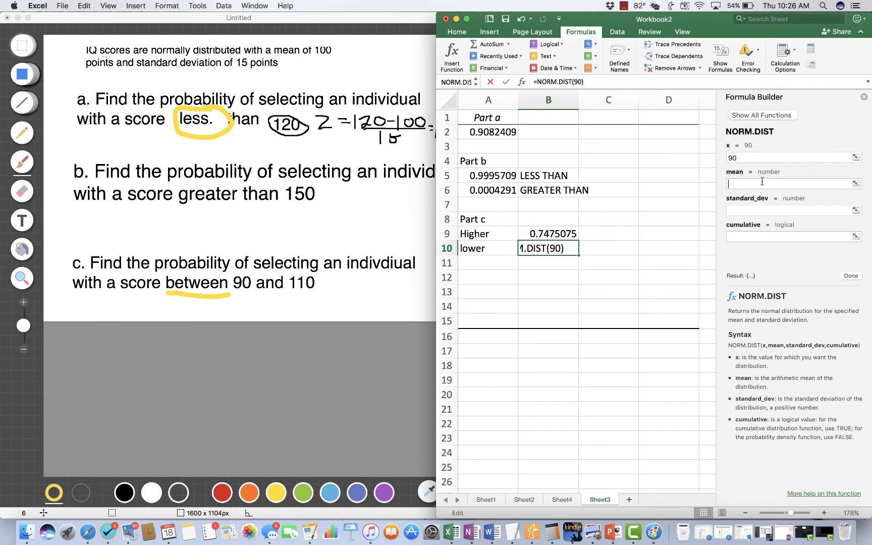
text(100)
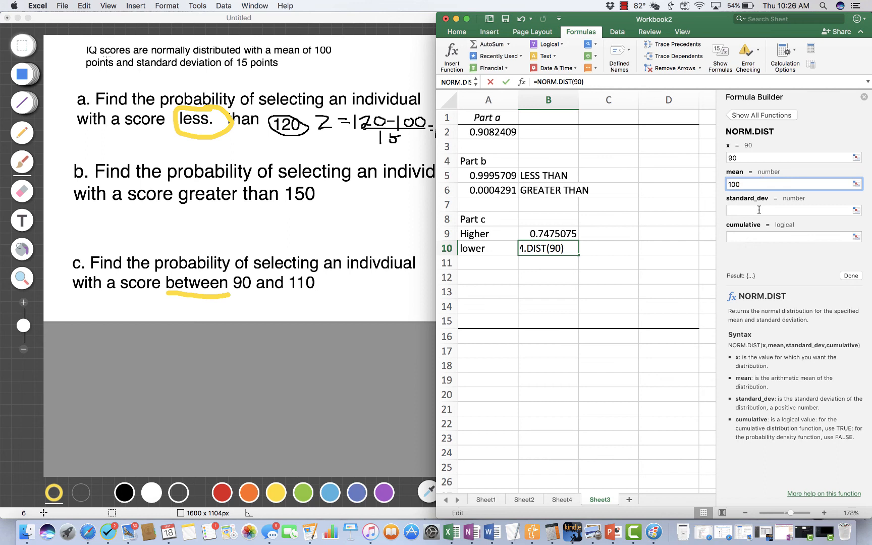
text(15)
click(794, 236)
text(1)
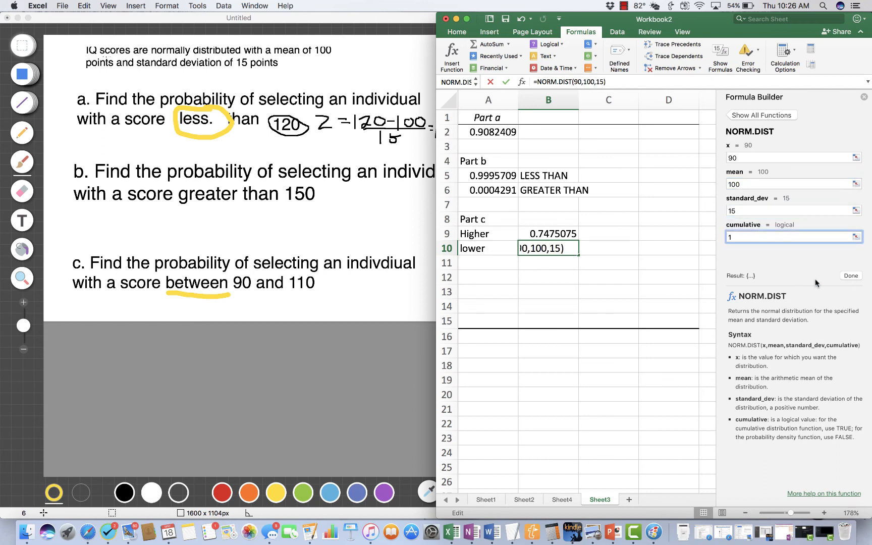
click(851, 275)
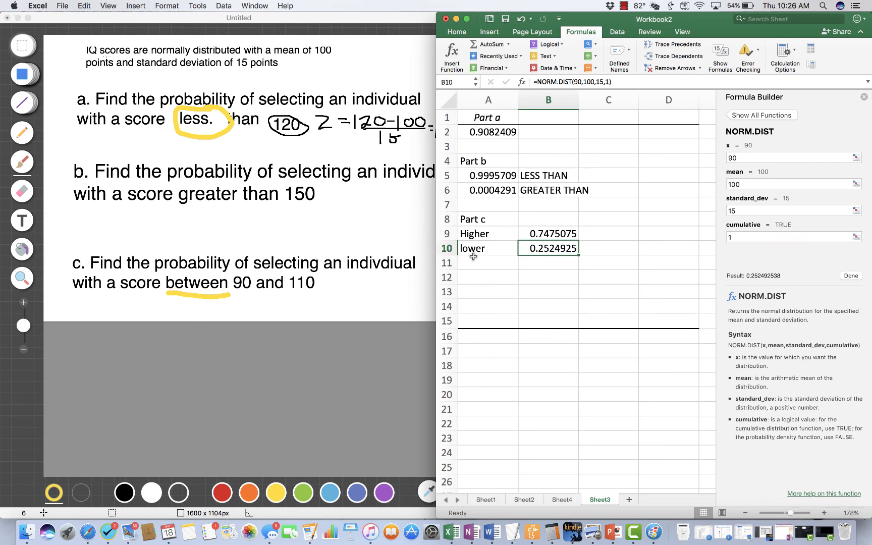
text(Probabiliy)
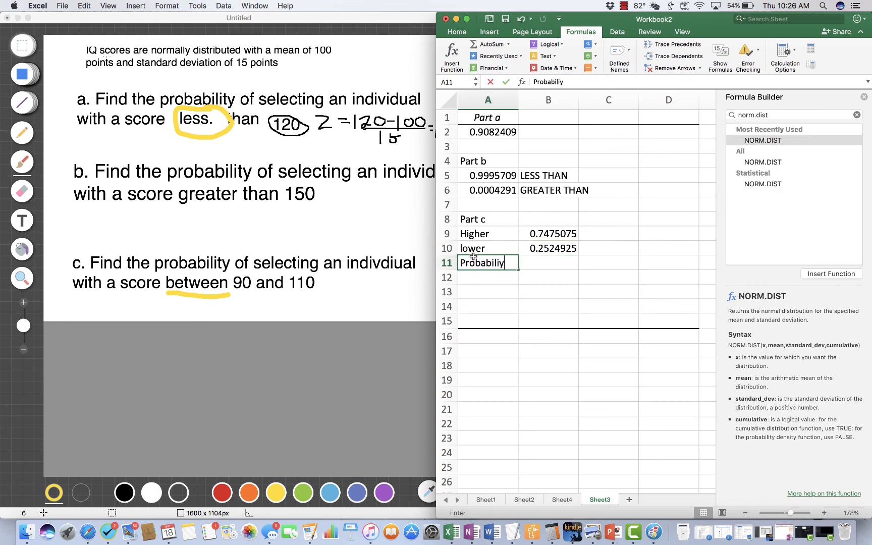
Step: Finish the Probability label and compute =B9-B10 ≈ 0.4950149, the chance between 90 and 110
text(t)
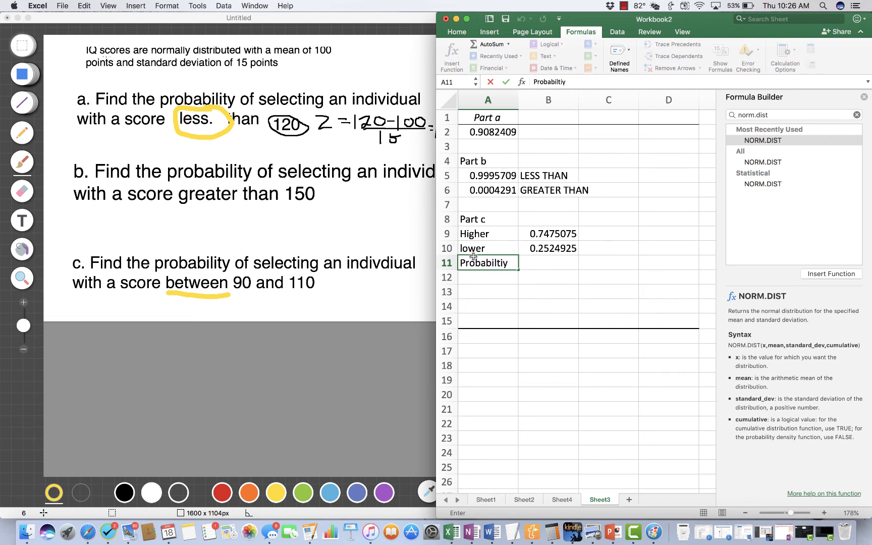
key(Backspace)
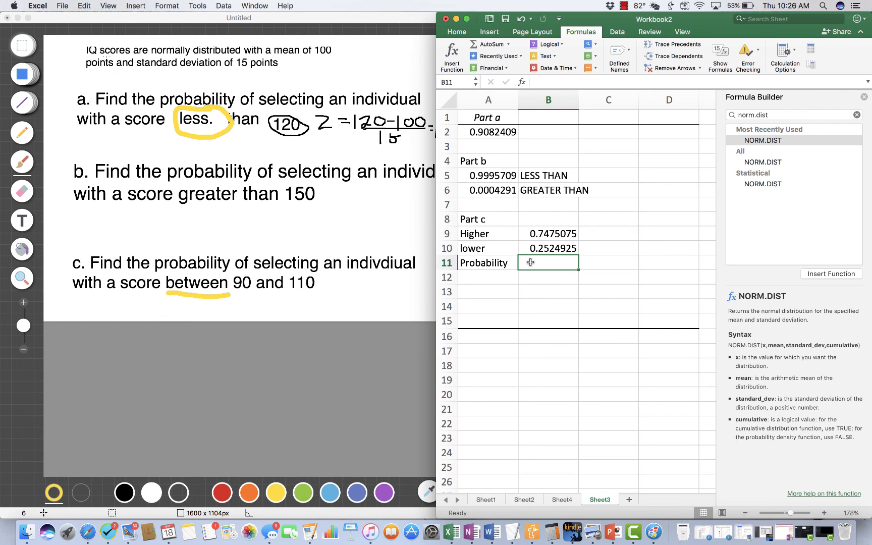
text(=)
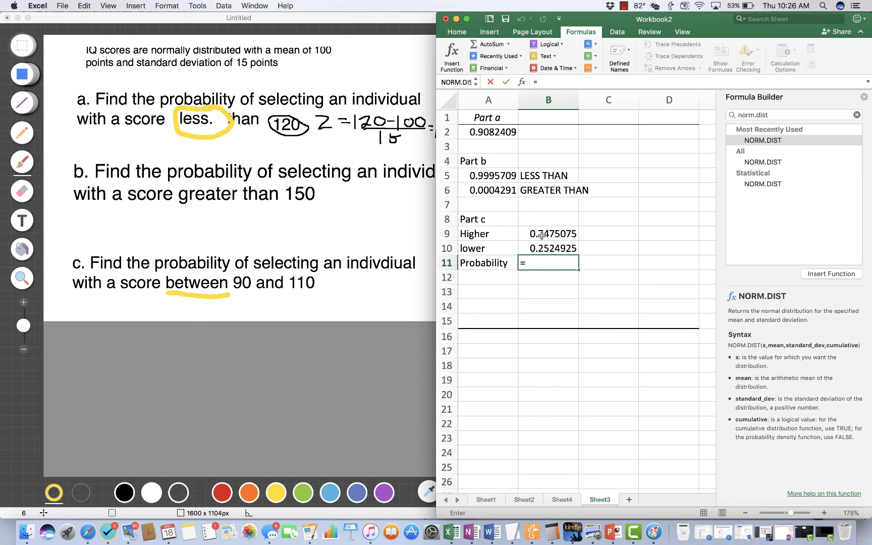
click(548, 233)
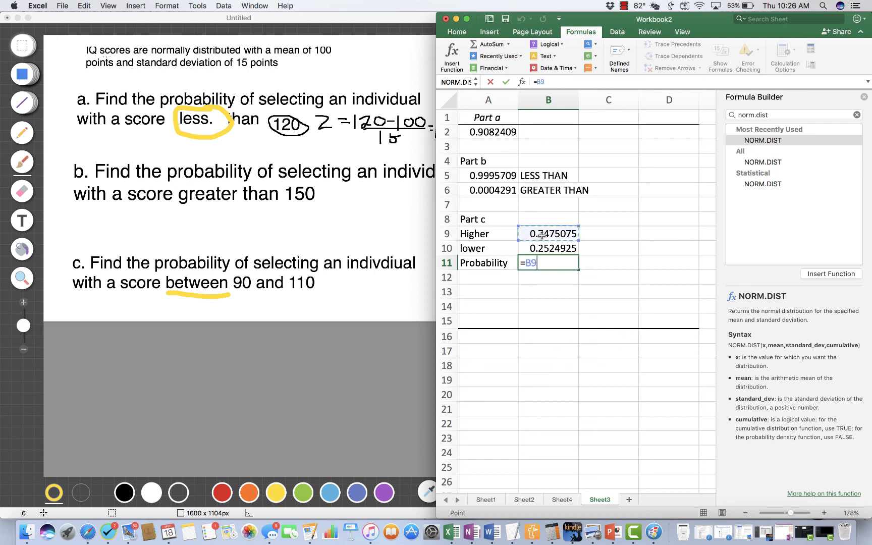
text(-B10)
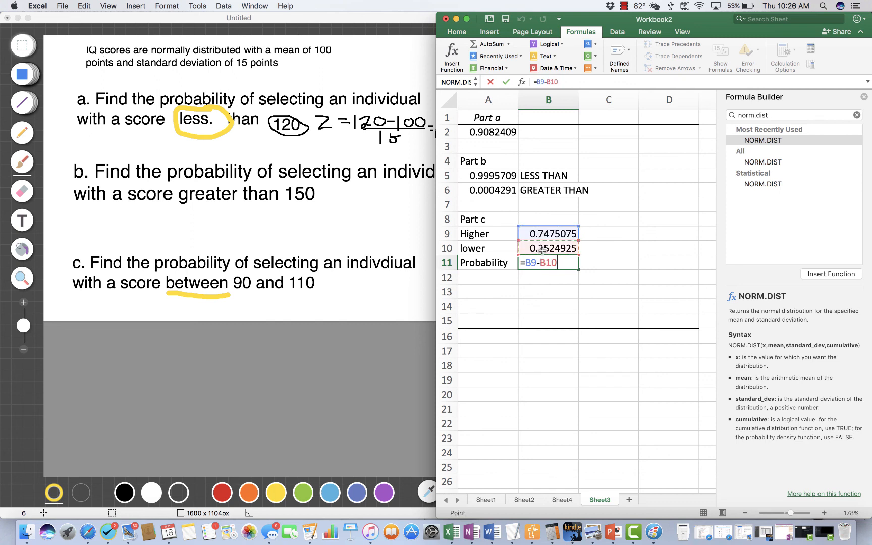
key(Return)
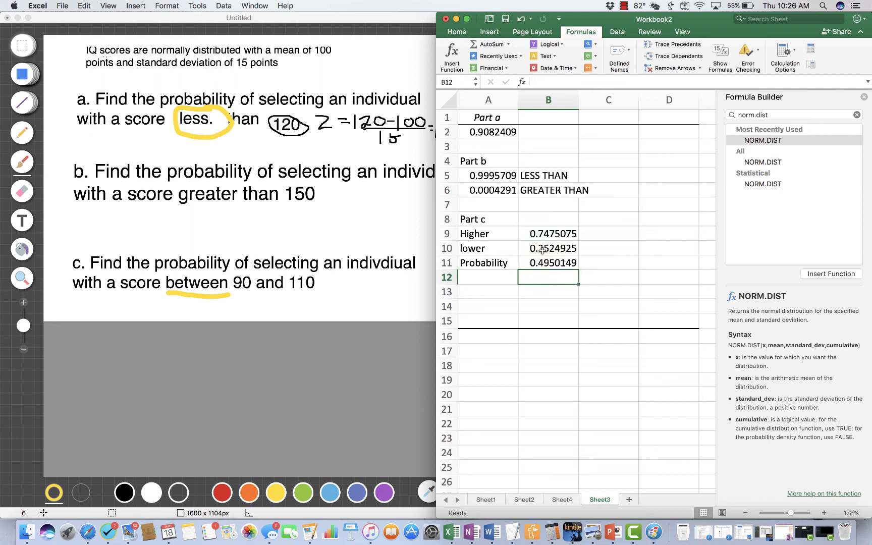